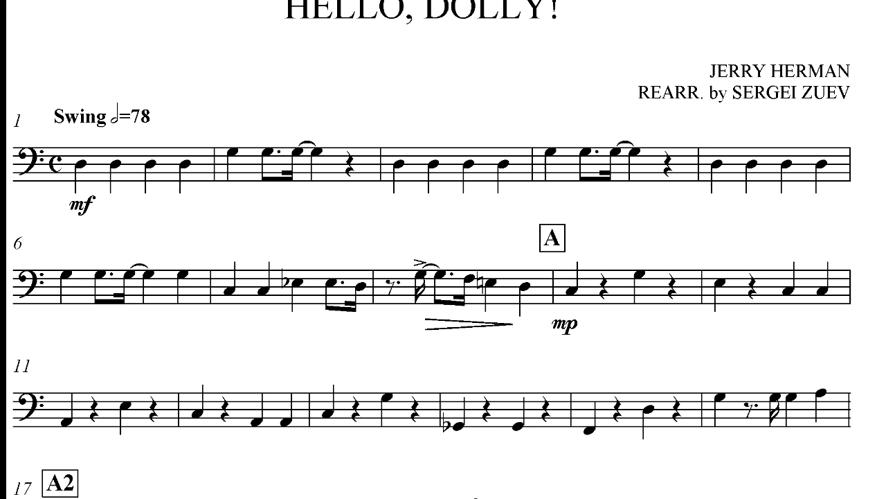
scroll(down, 3)
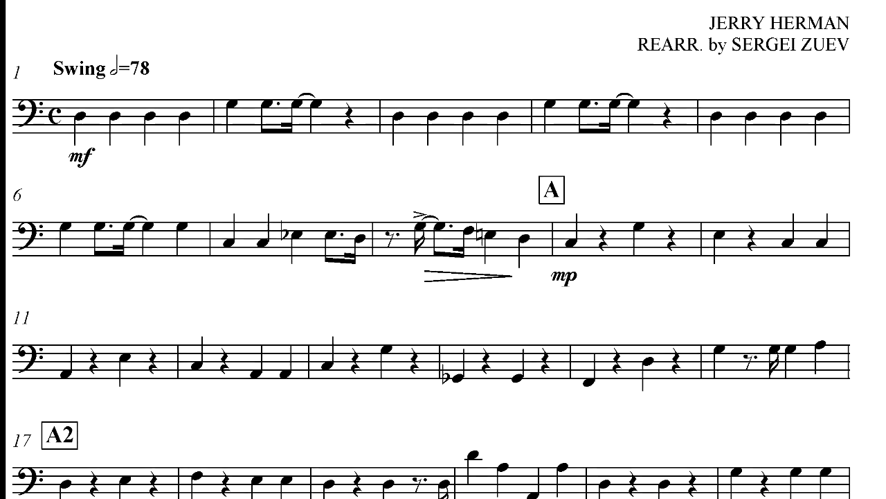
scroll(down, 3)
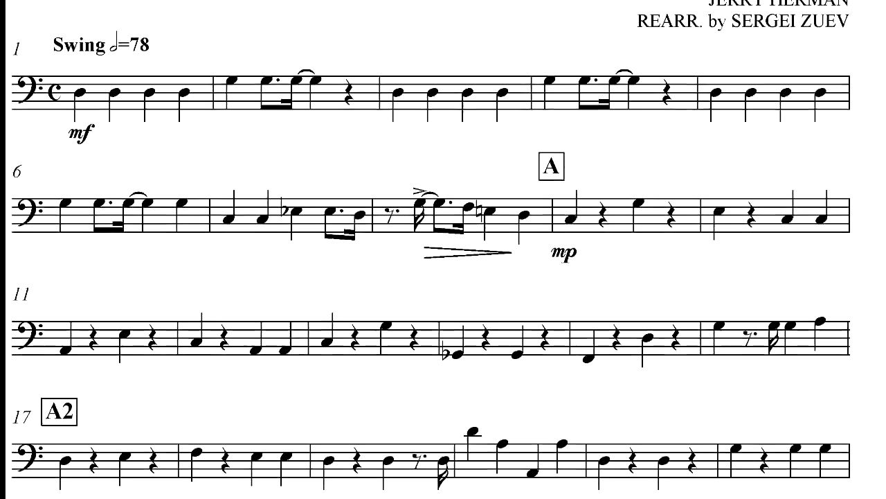
scroll(down, 3)
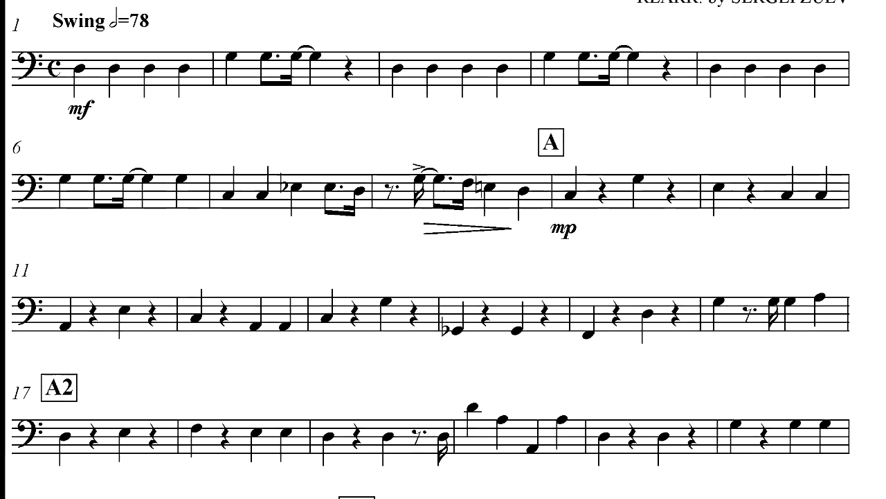
scroll(down, 3)
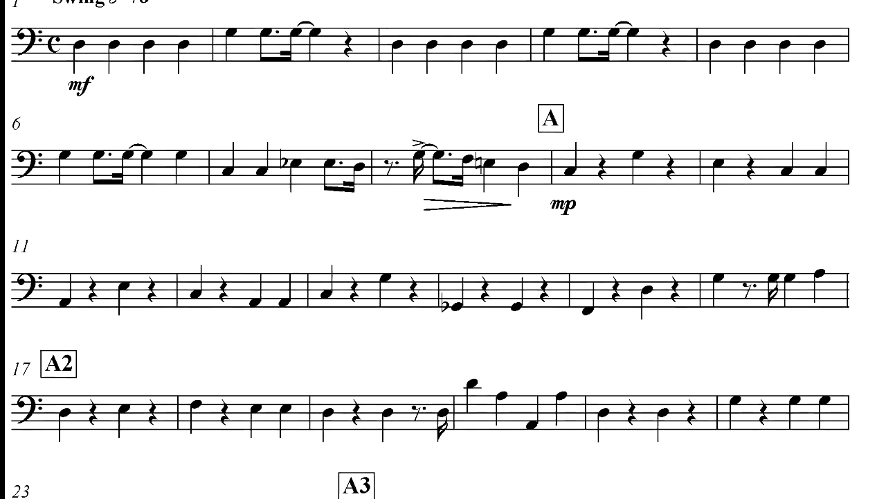
scroll(down, 3)
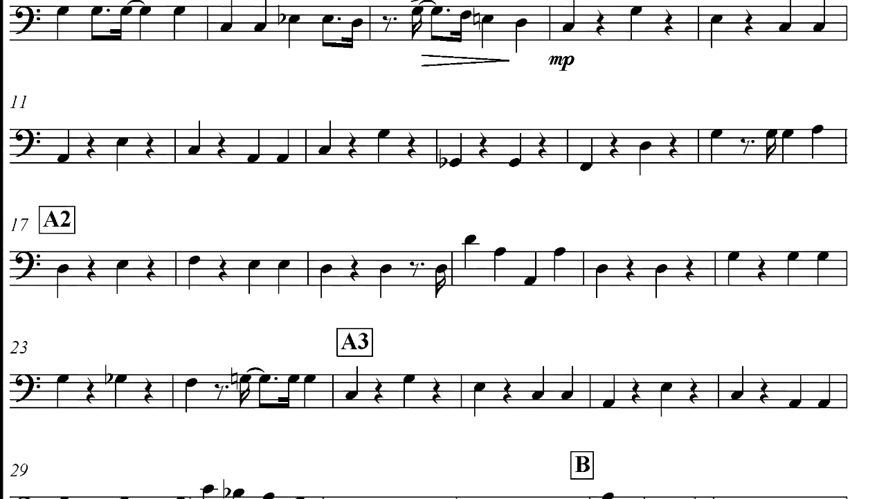
scroll(down, 3)
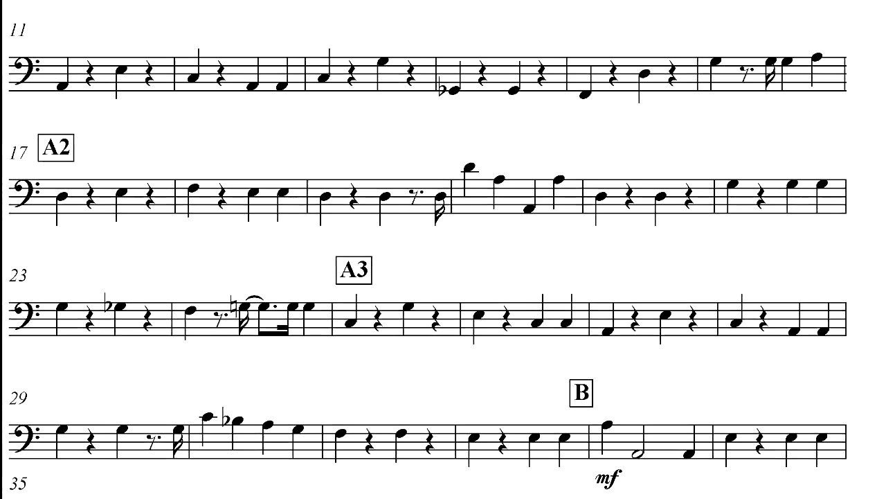
scroll(down, 3)
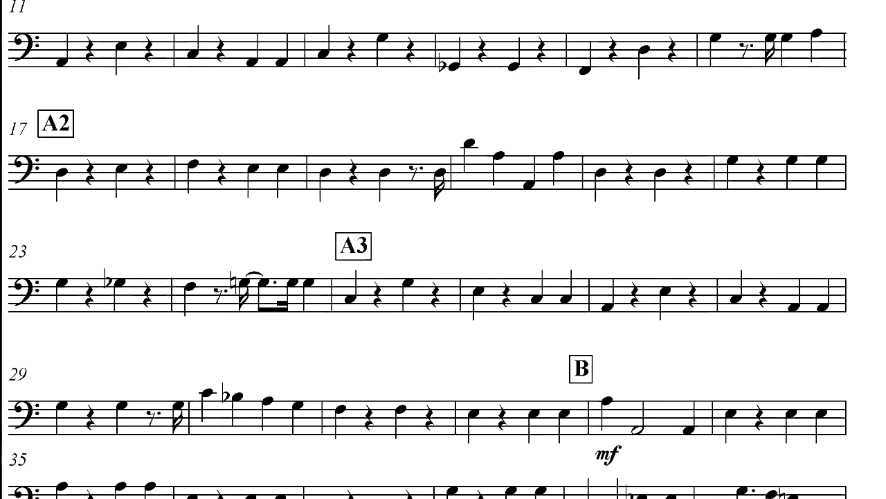
scroll(down, 3)
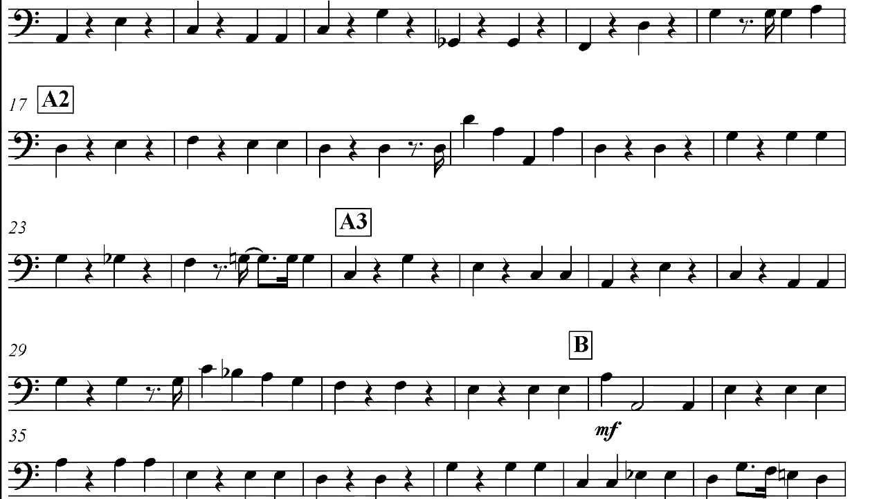
scroll(down, 3)
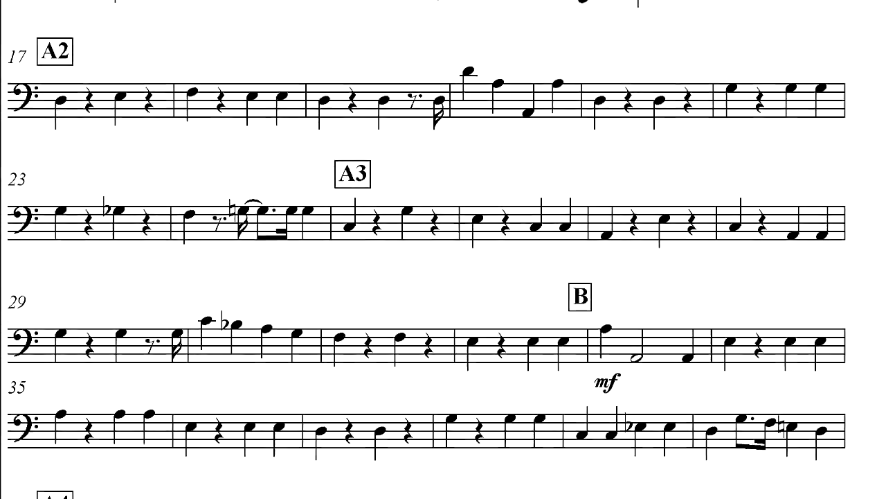
scroll(down, 3)
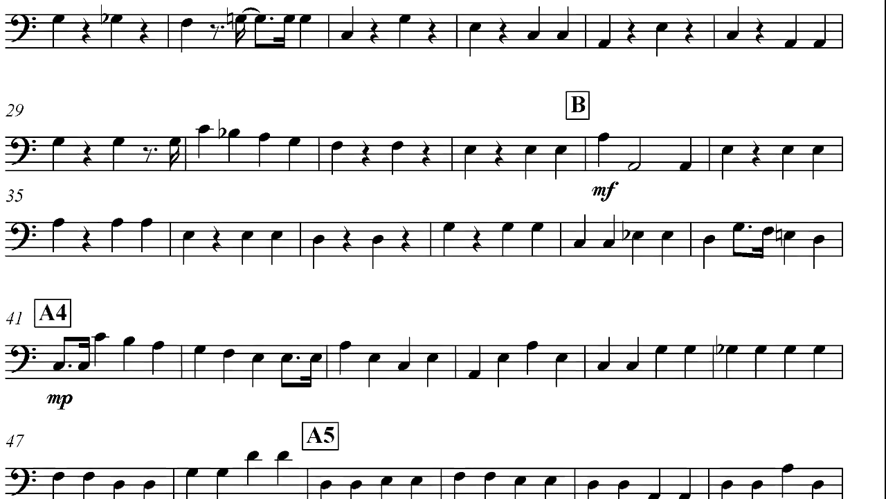
scroll(down, 3)
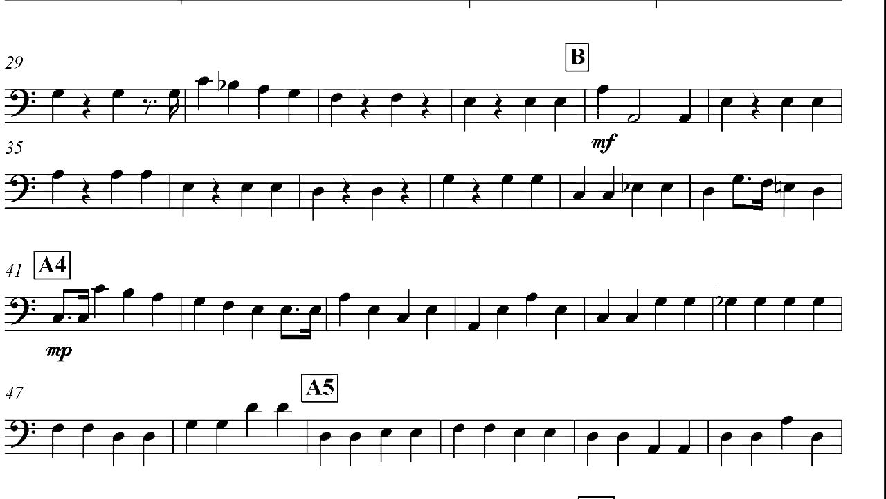
scroll(down, 3)
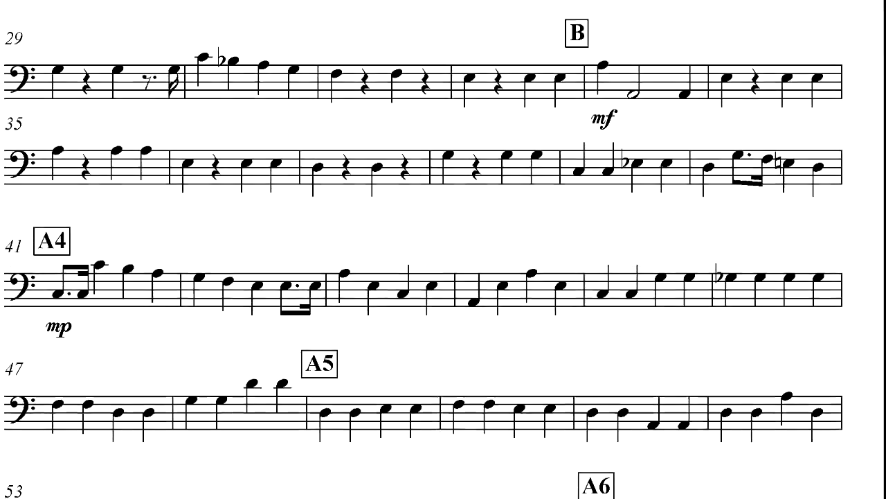
scroll(down, 3)
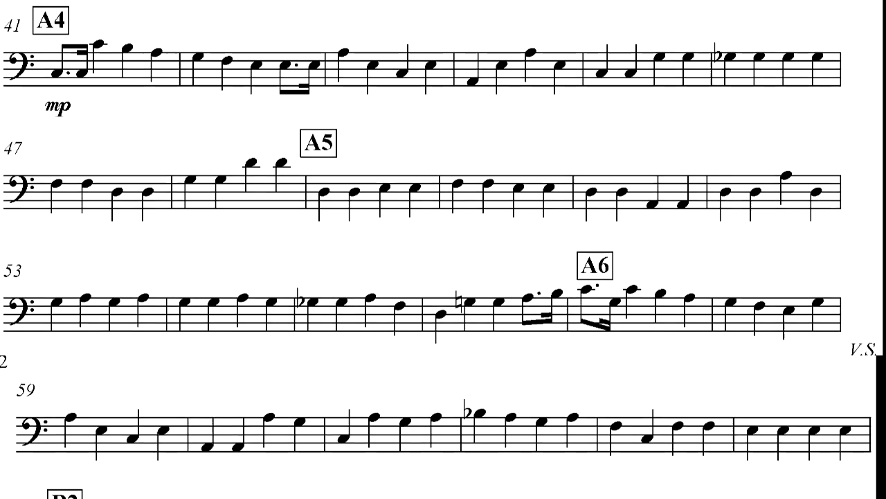
scroll(down, 3)
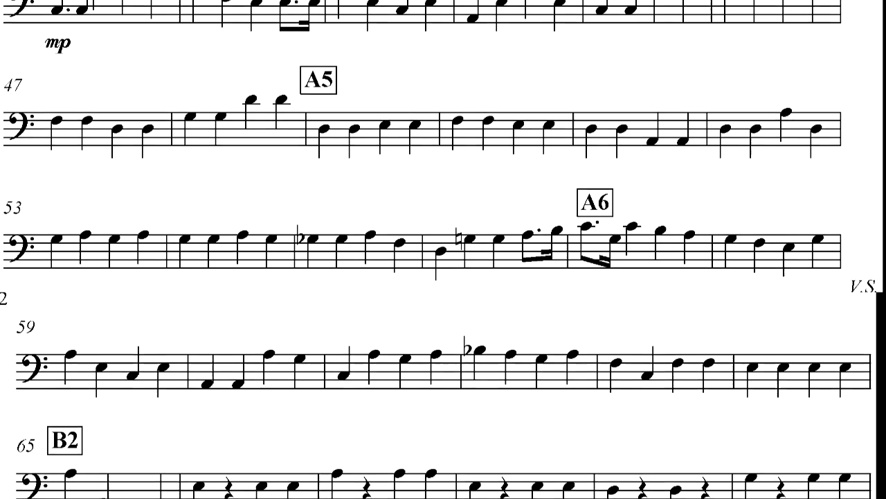
scroll(down, 3)
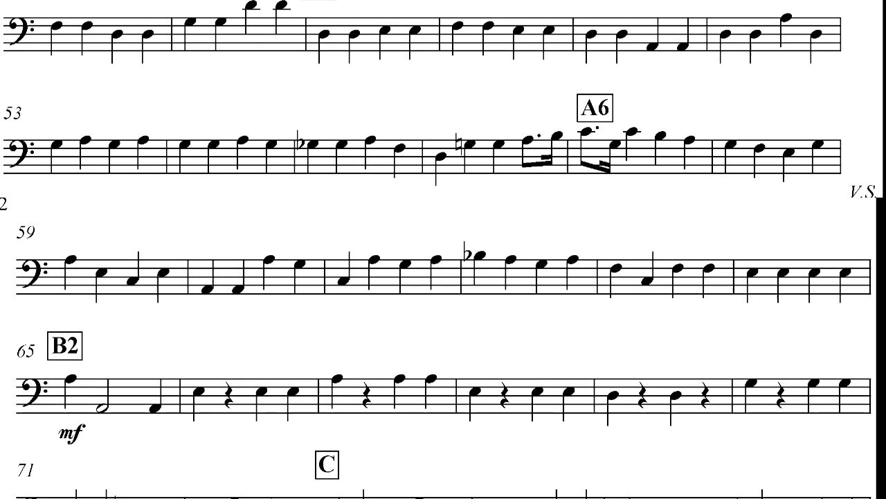
scroll(down, 3)
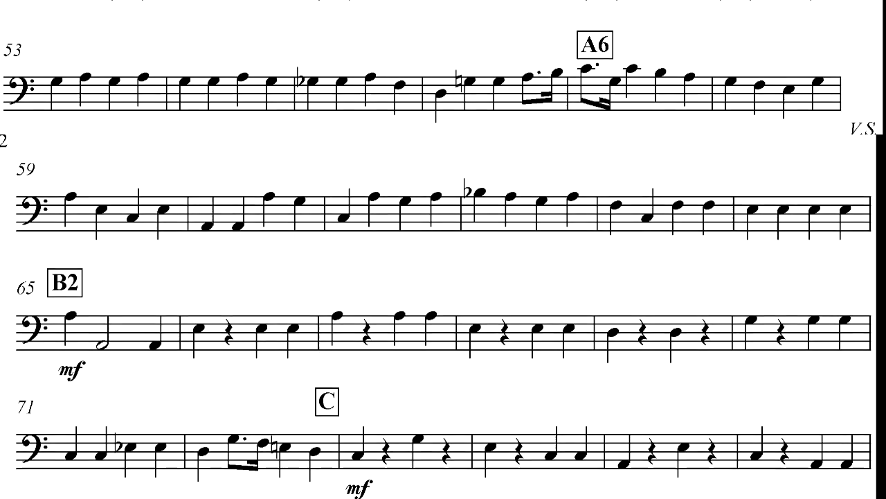
scroll(down, 3)
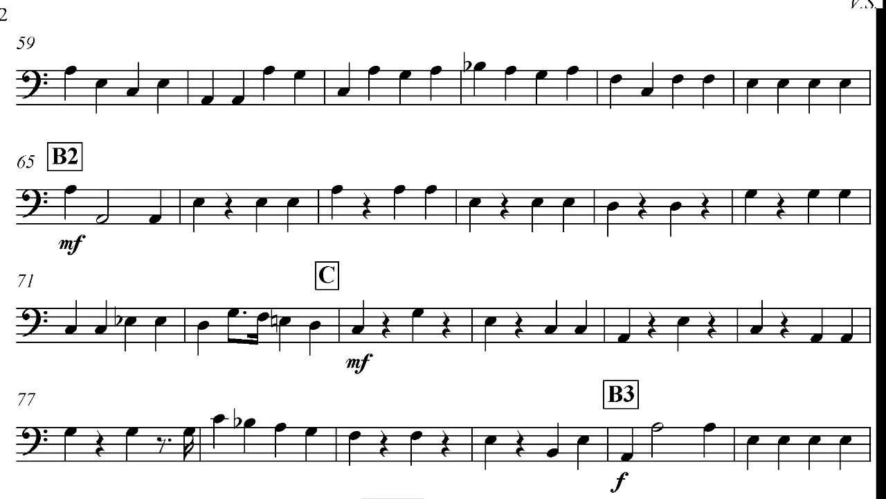
scroll(down, 3)
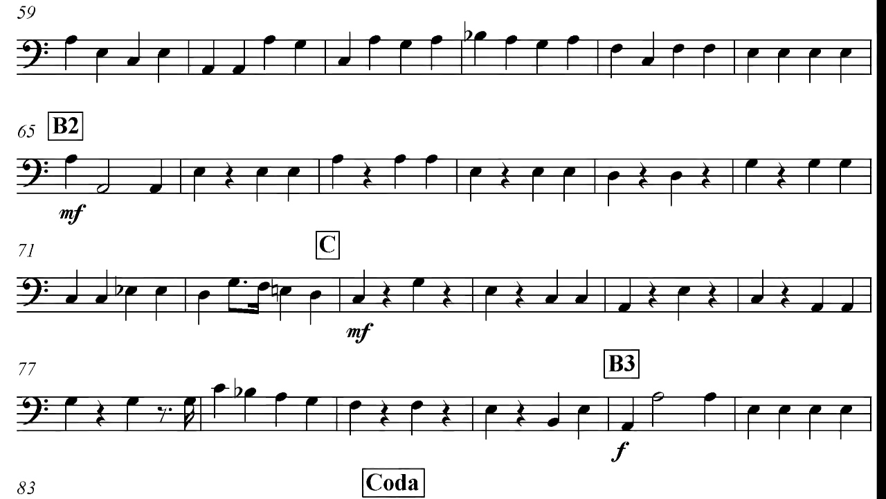
scroll(down, 3)
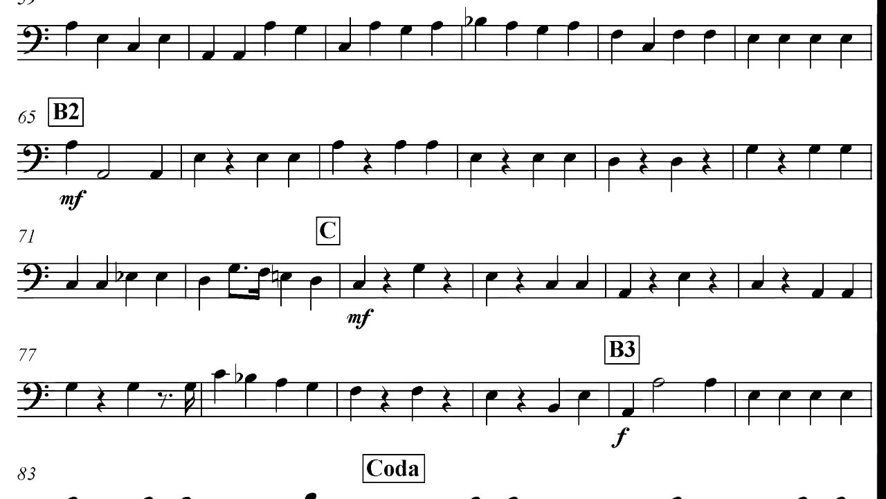
scroll(down, 3)
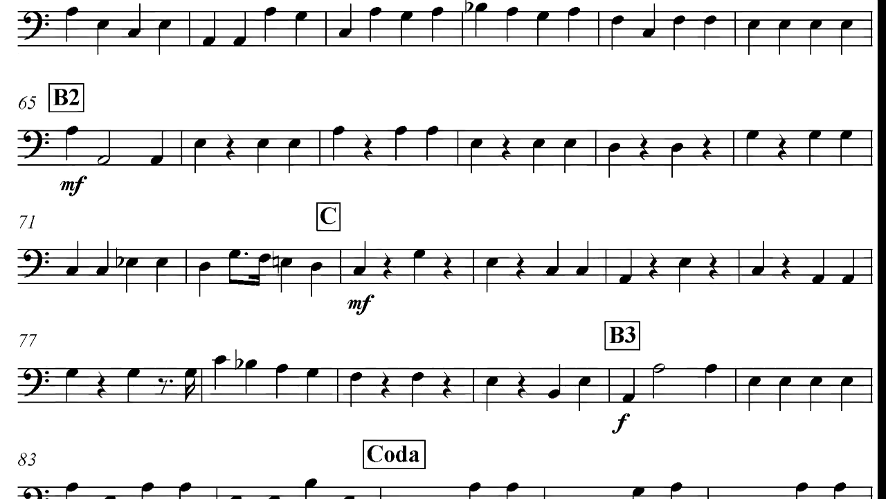
scroll(down, 3)
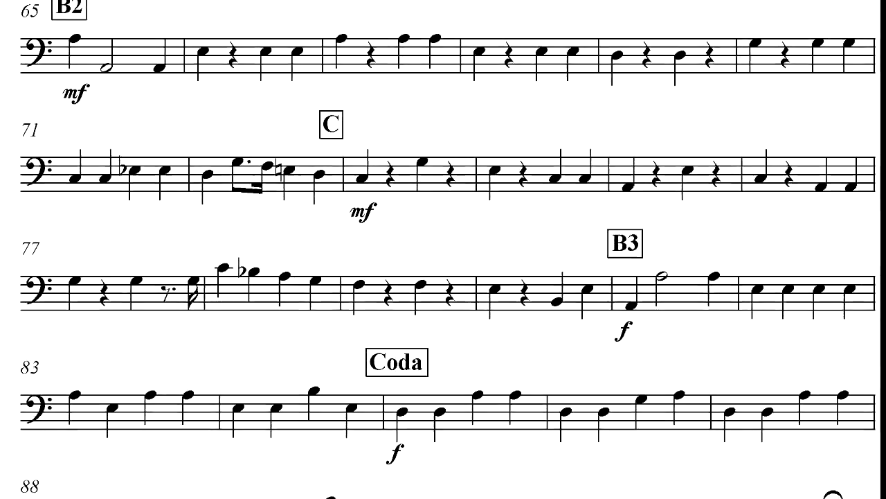
scroll(down, 3)
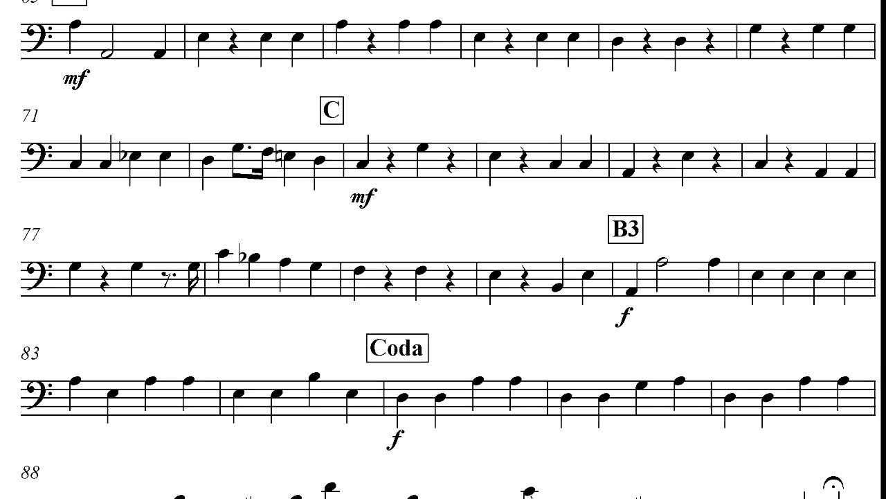
scroll(down, 3)
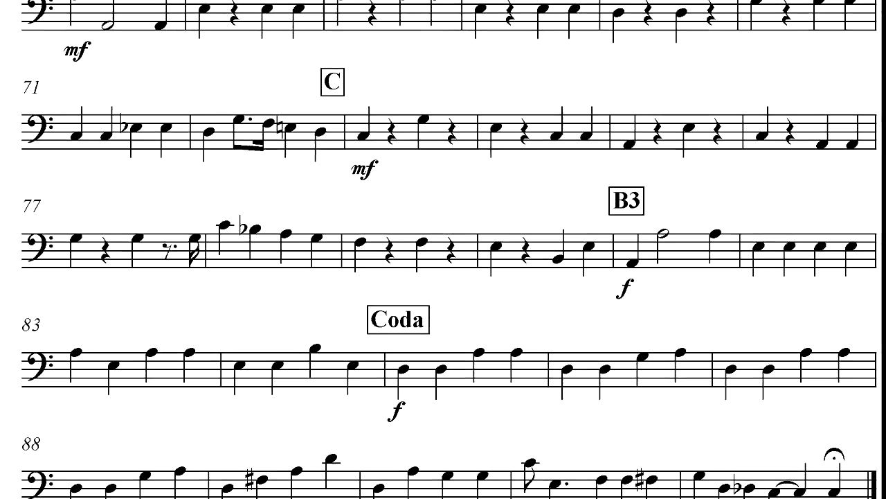
scroll(down, 3)
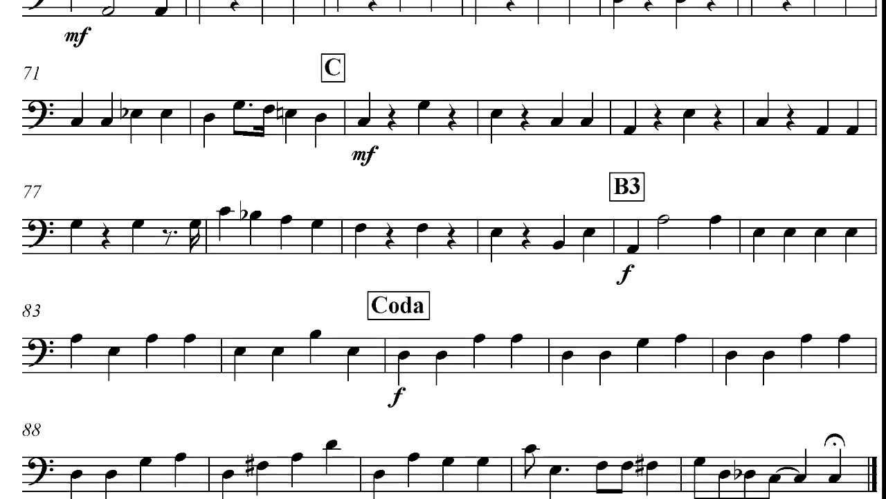